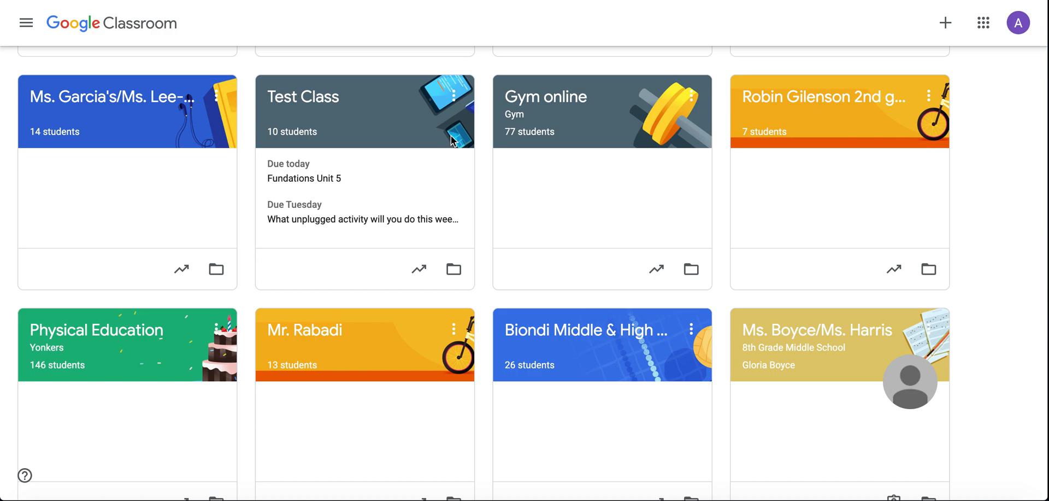
mouse_move(453, 105)
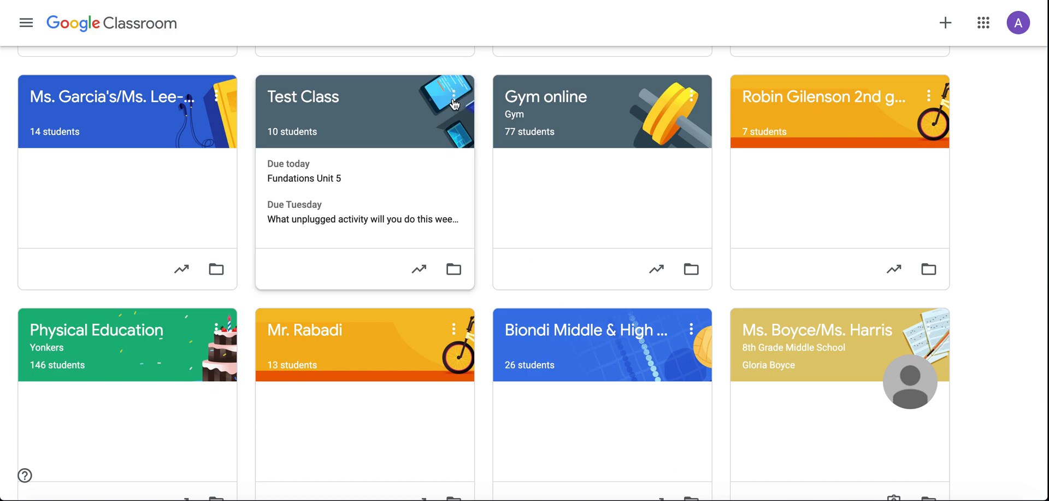
Open the three-dot options menu on the Test Class card
click(454, 102)
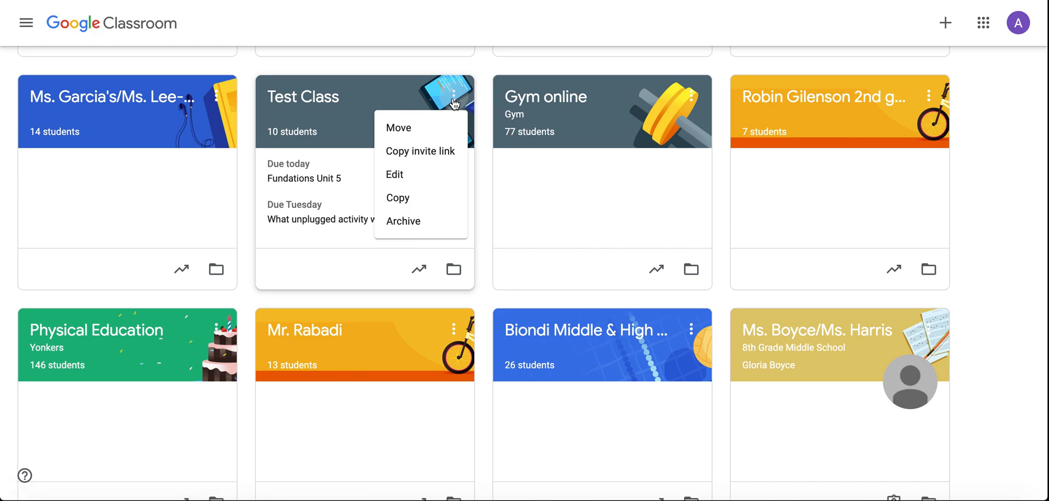
mouse_move(434, 197)
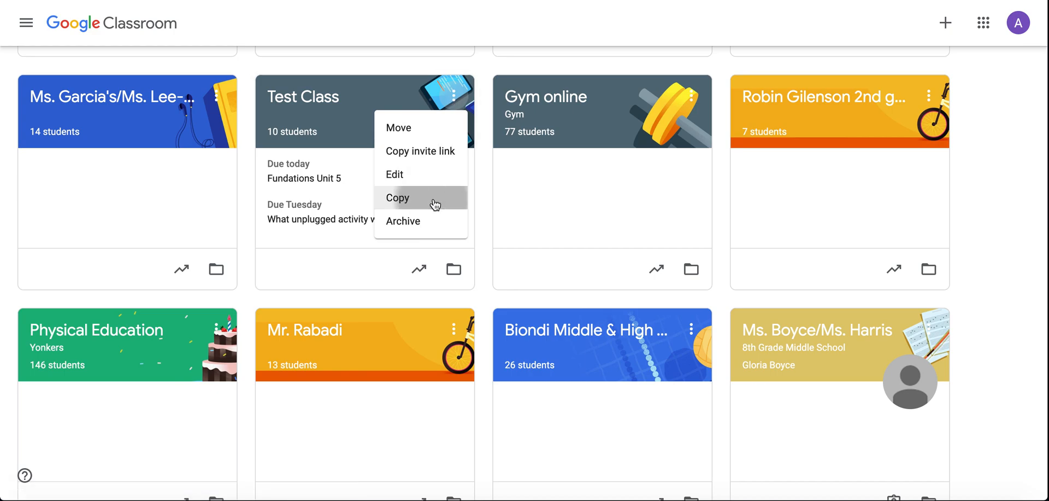
Choose Copy for Test Class and confirm the default name 'Copy of Test Class'
click(397, 197)
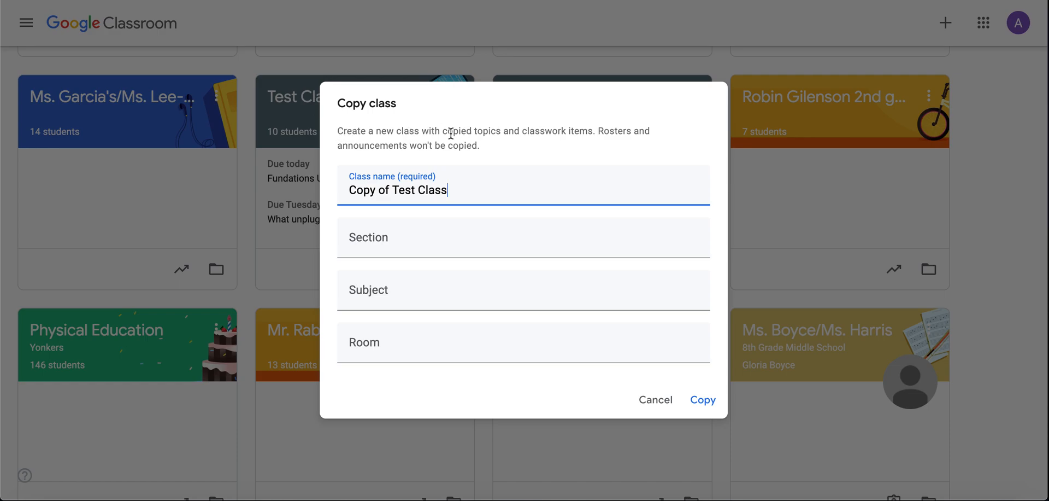
drag(448, 131, 594, 131)
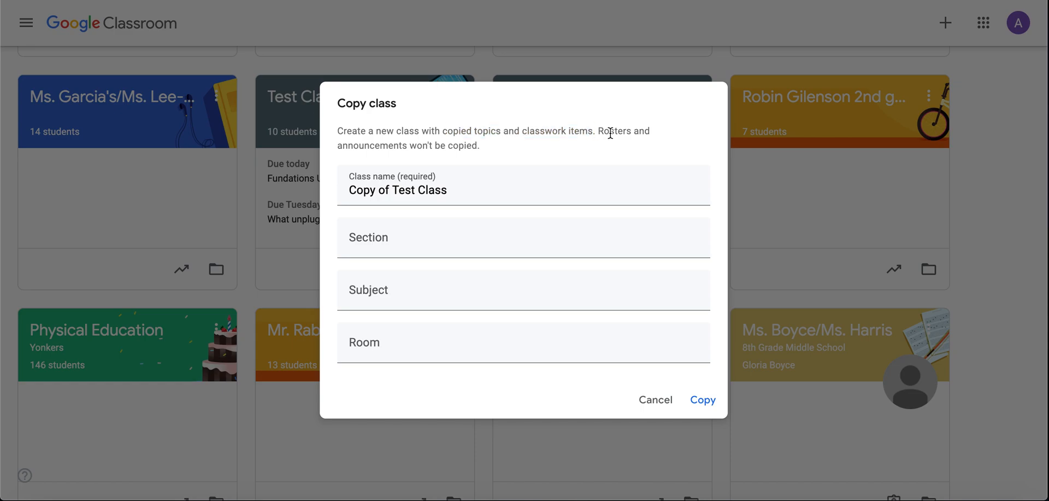
mouse_move(482, 149)
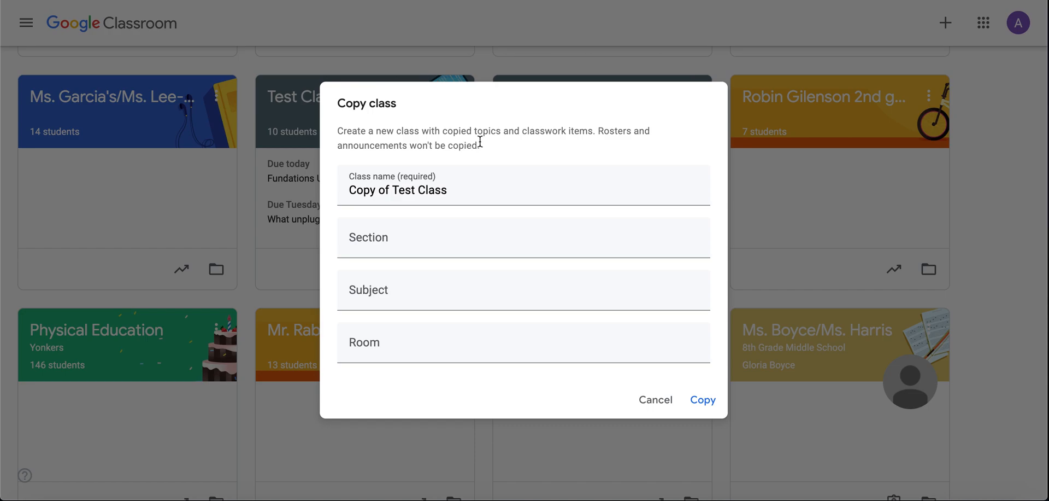
drag(475, 130, 602, 130)
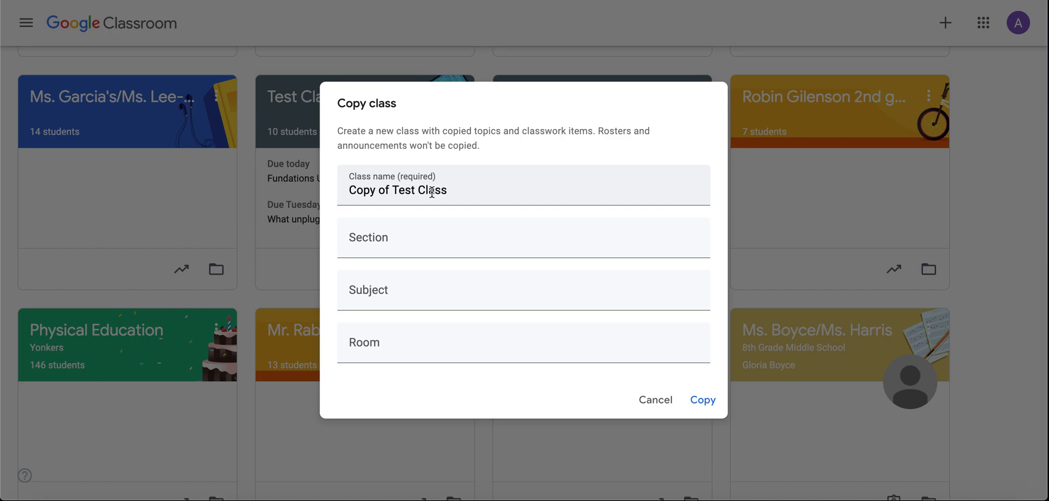
click(702, 399)
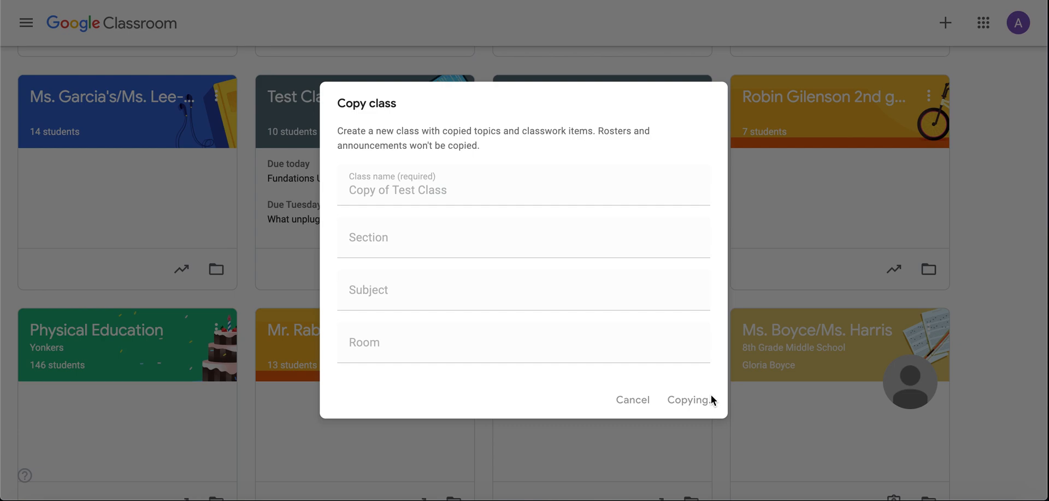
Submit the copy, scroll the dashboard, and open the new Copy of Test Class card
click(689, 399)
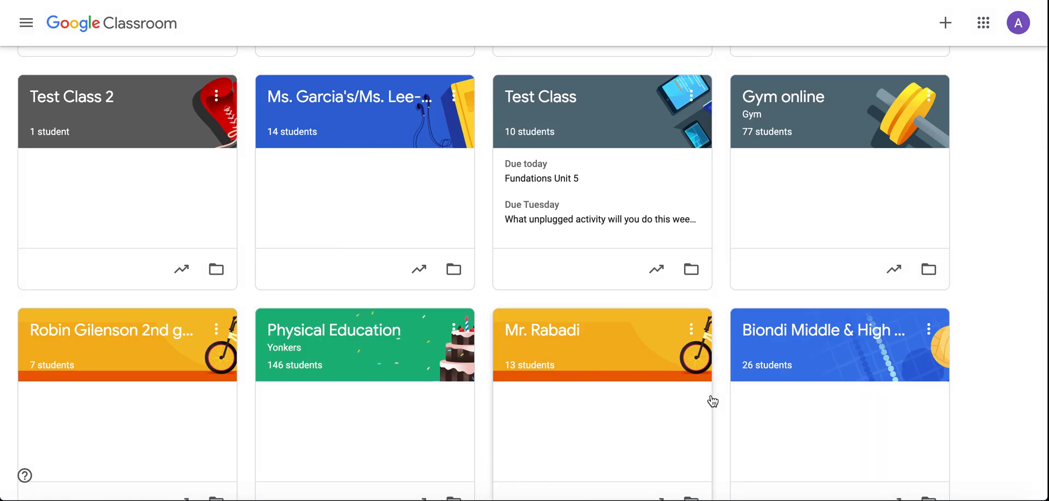
scroll(down, 3)
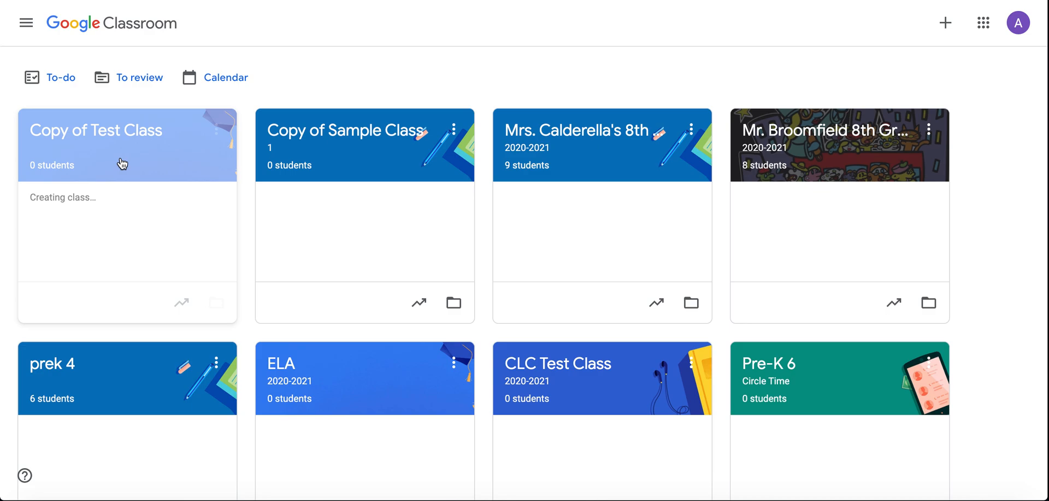
mouse_move(119, 153)
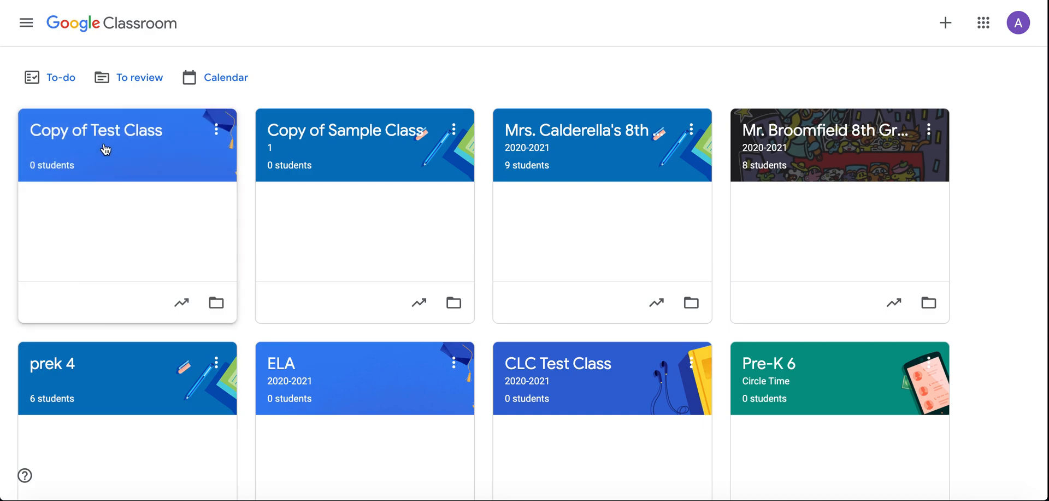
click(95, 130)
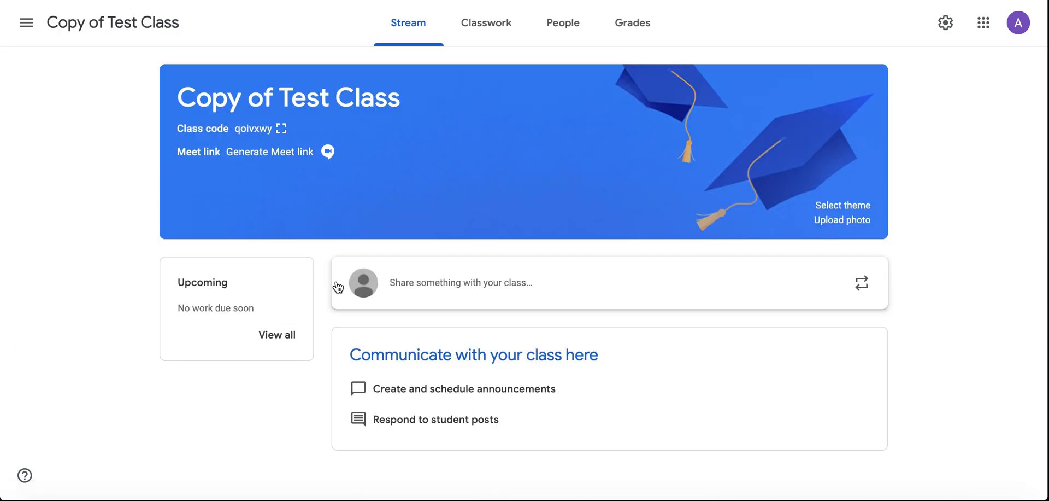
mouse_move(431, 235)
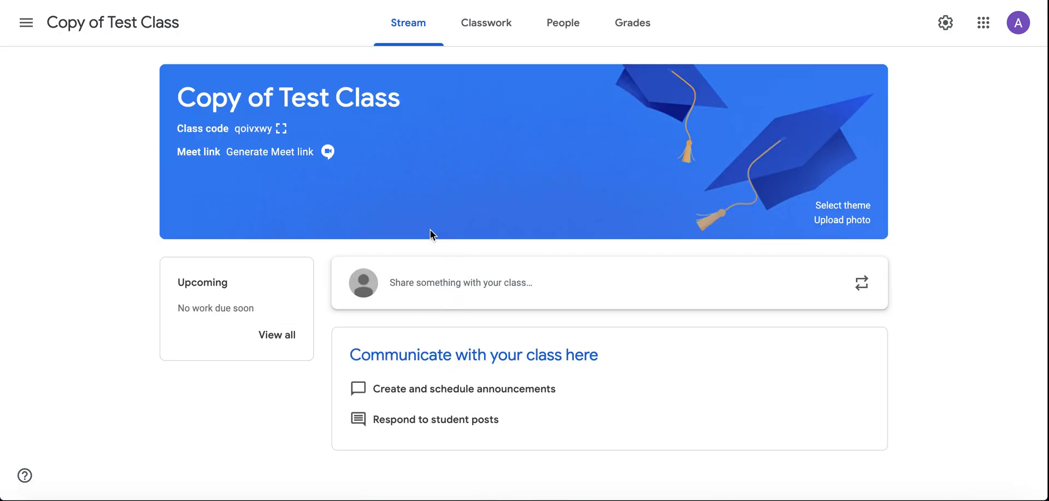
View Classwork and inspect the Fundations Unit 5 draft in the editor without changes
click(486, 21)
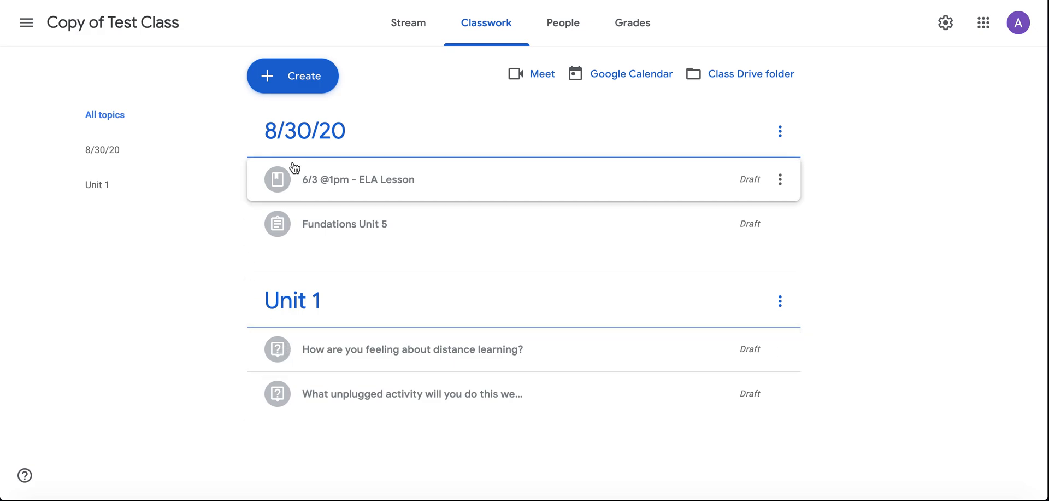
mouse_move(427, 197)
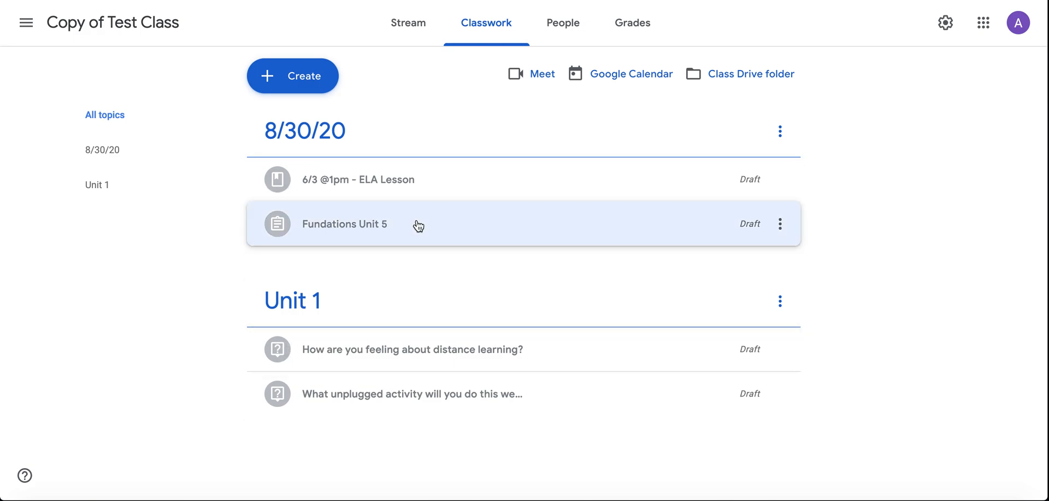
click(344, 223)
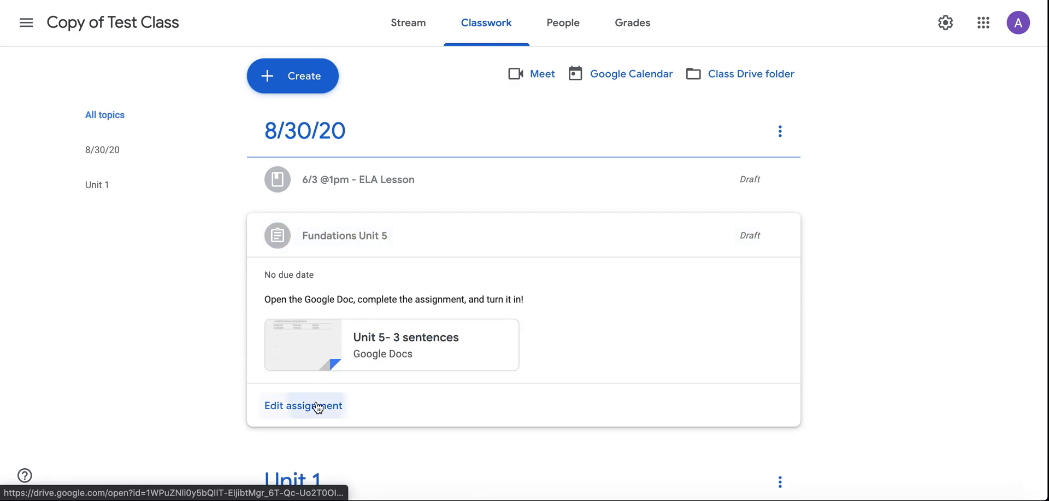
click(303, 405)
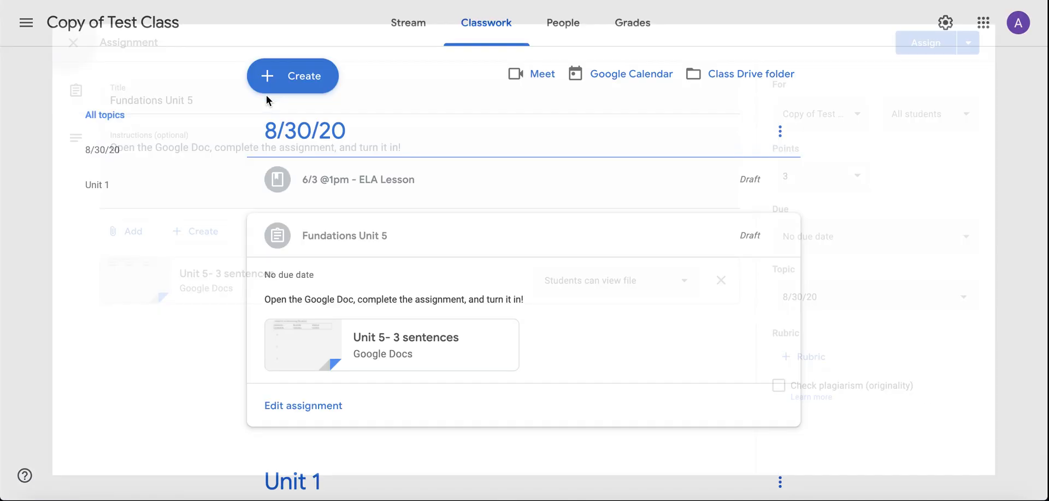
click(73, 42)
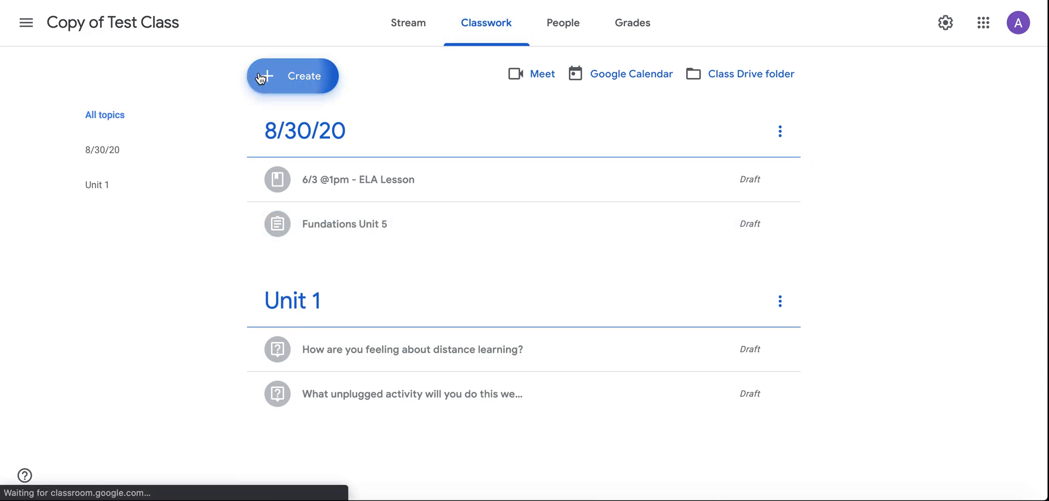
click(292, 76)
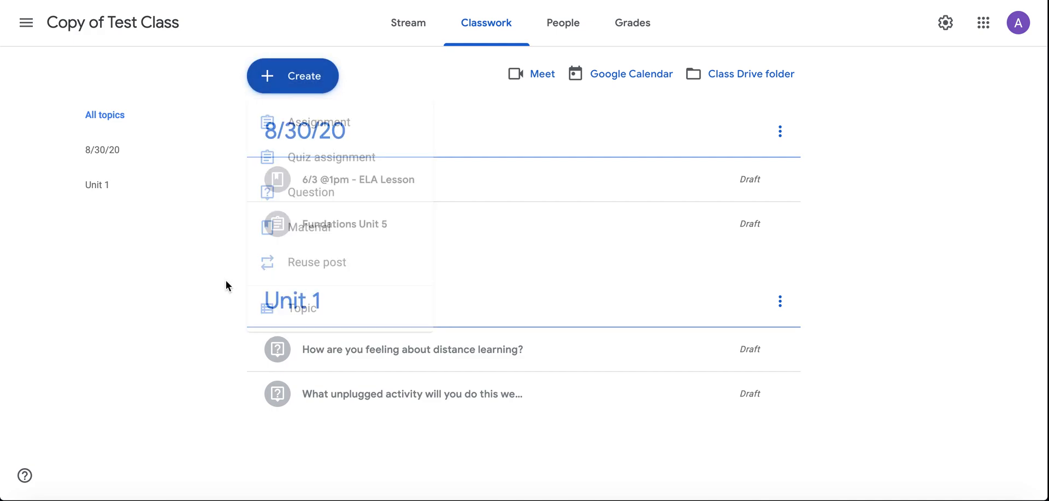
click(292, 75)
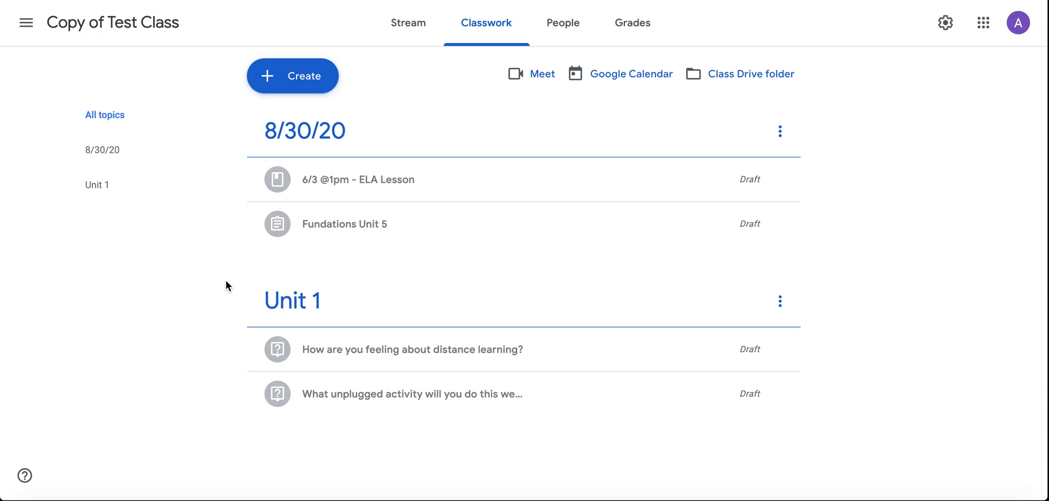